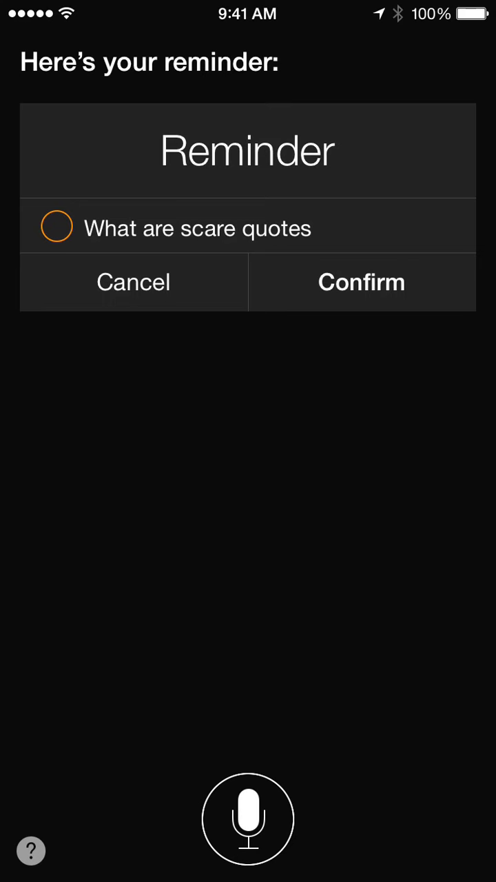
Confirm the Siri reminder cards for 'What are scare quotes' and 'The signal and the noise by Nate Silver'.
click(361, 281)
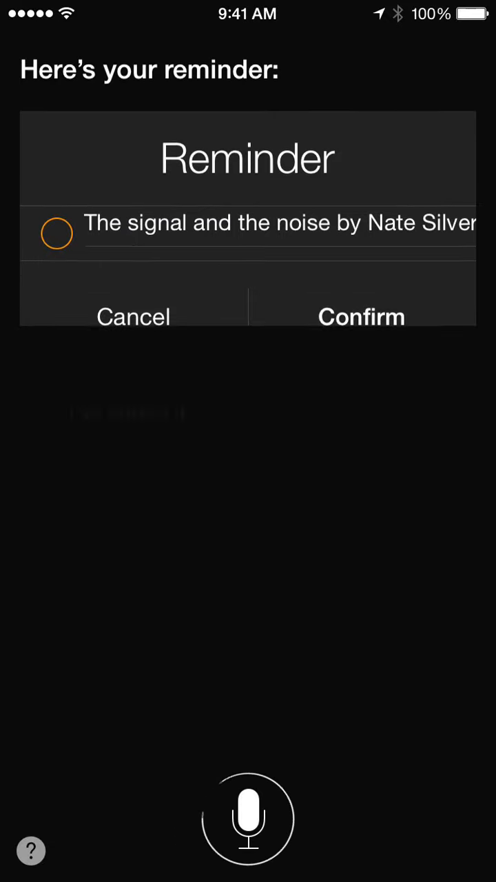
click(360, 317)
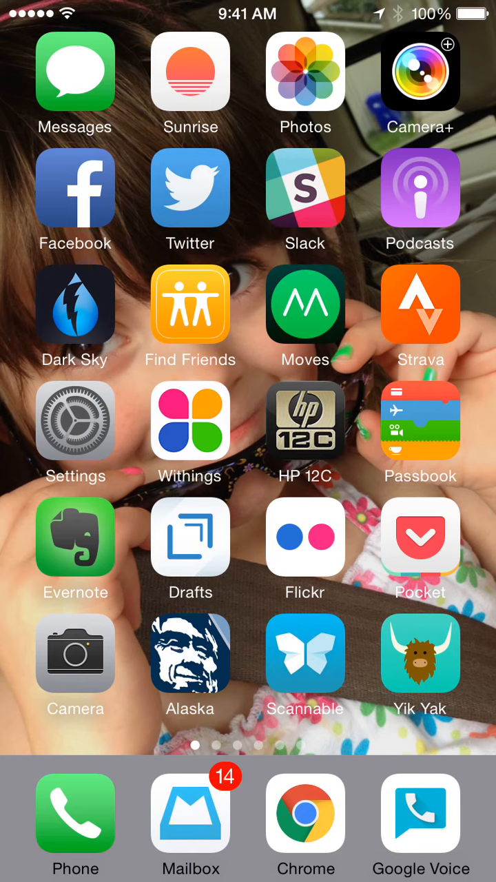
Launch Drafts so both Siri reminders import into the inbox as separate drafts.
click(190, 537)
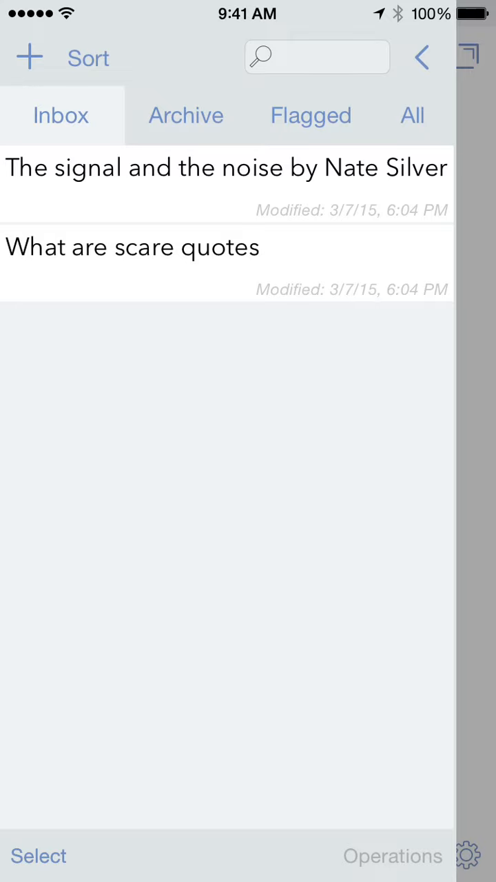
Run the Search Google action on the 'What are scare quotes' draft.
click(132, 247)
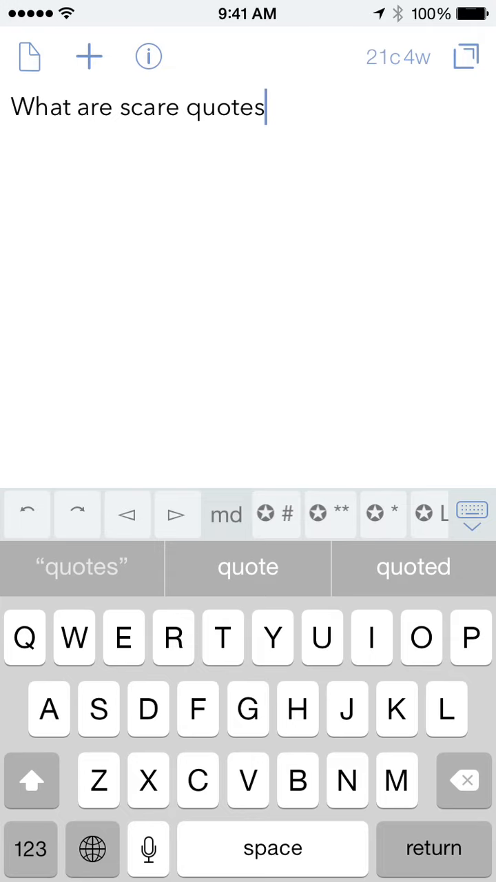
click(88, 54)
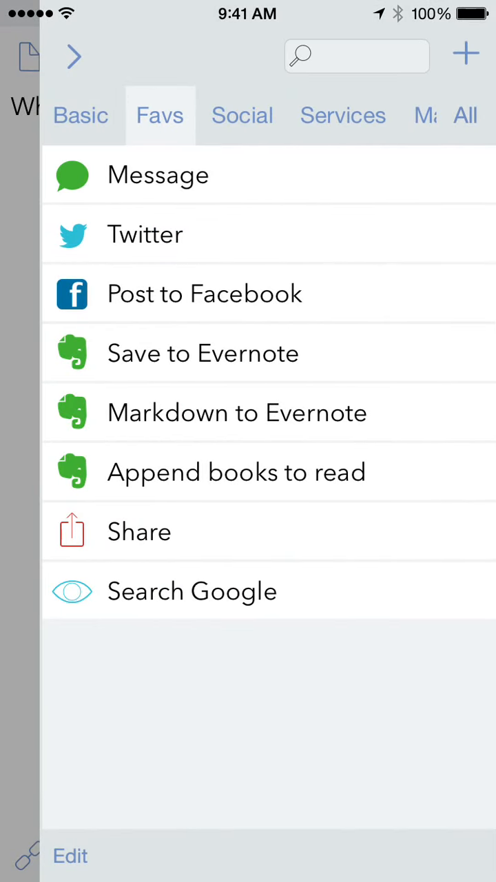
click(192, 591)
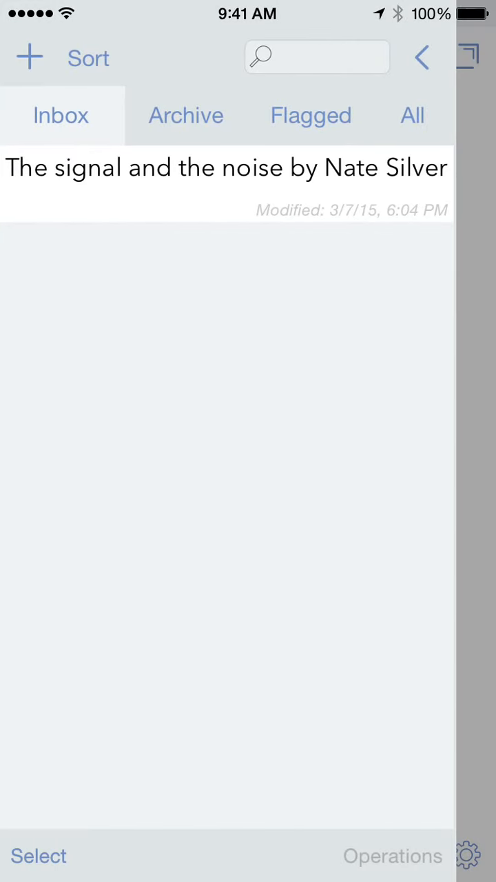
Append the Nate Silver draft to Evernote's 'Books to read' note and verify it there.
click(217, 169)
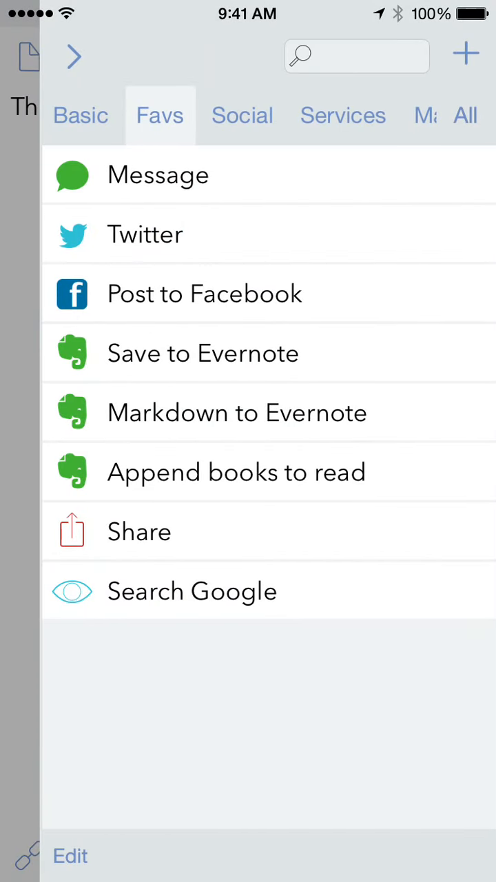
click(237, 472)
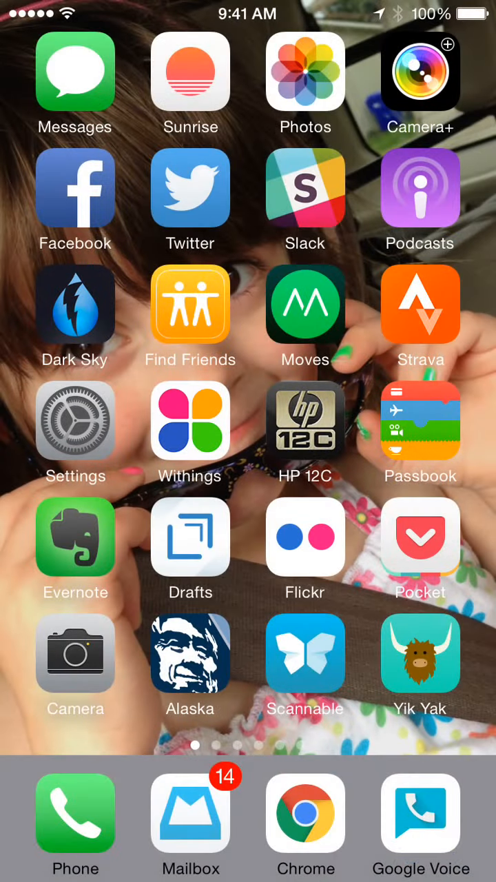
click(75, 538)
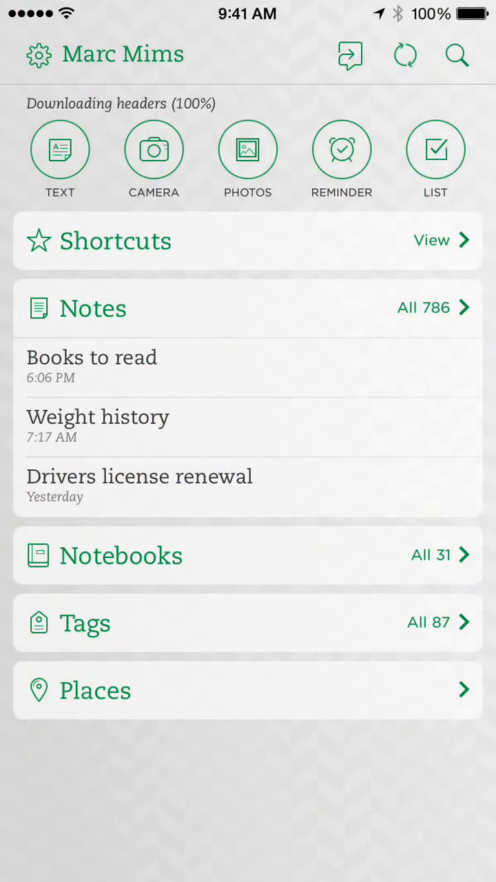
click(91, 367)
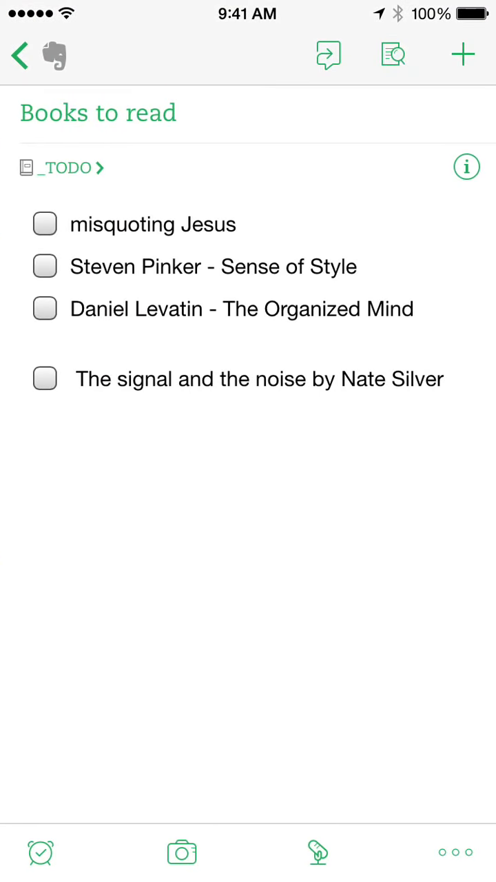